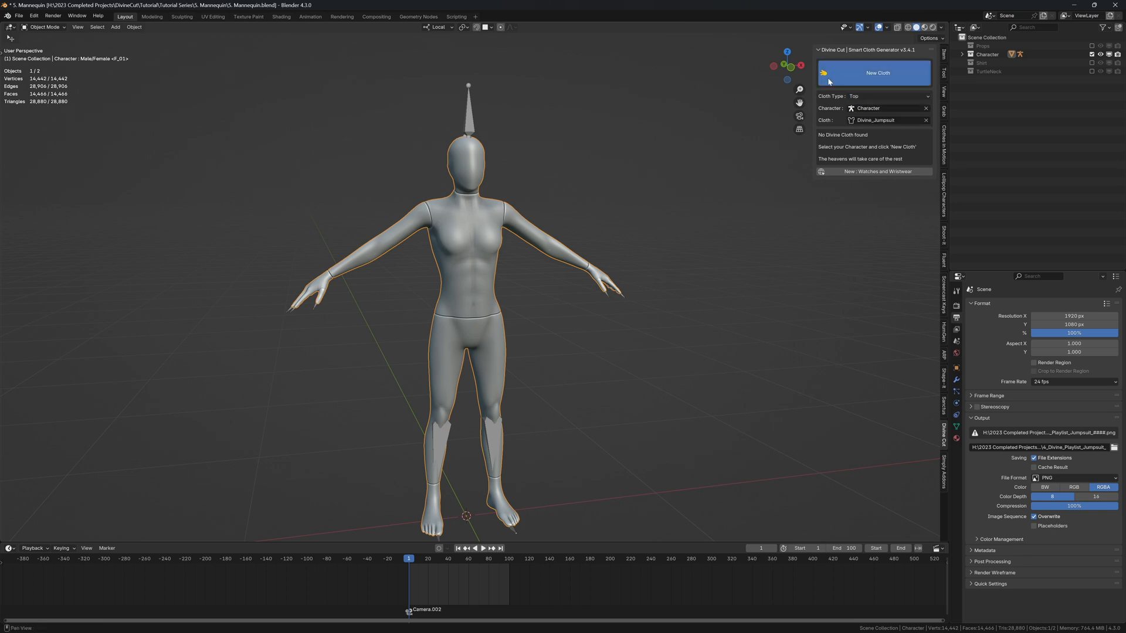
# - Create a new top cloth and generate neck, shoulder, bicep and waist rig circles
pyautogui.click(877, 73)
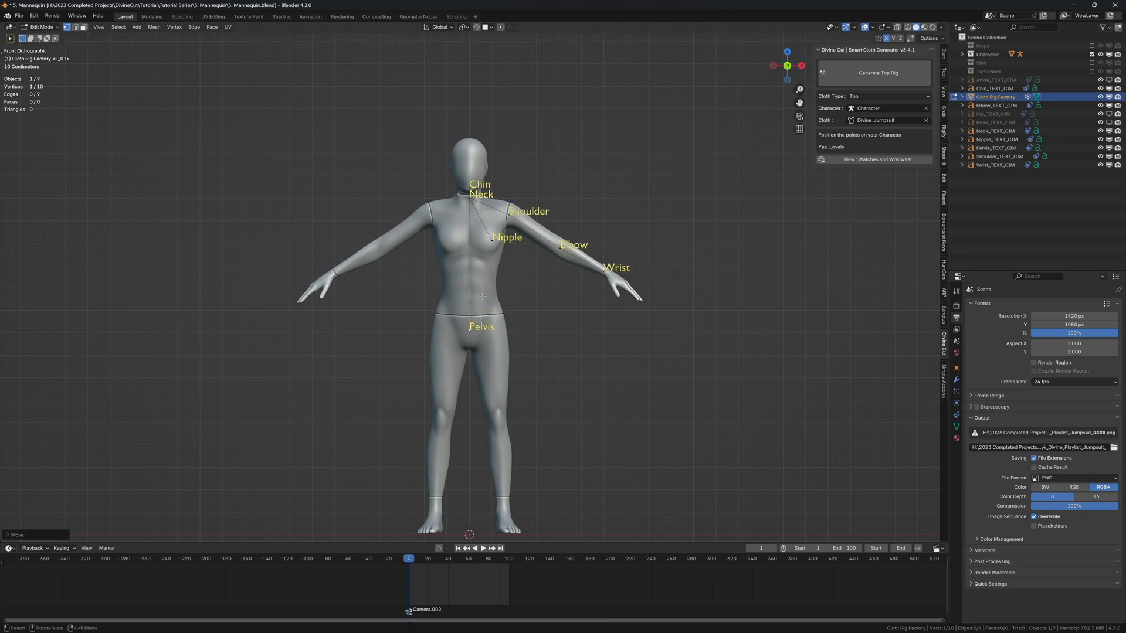
pyautogui.click(874, 73)
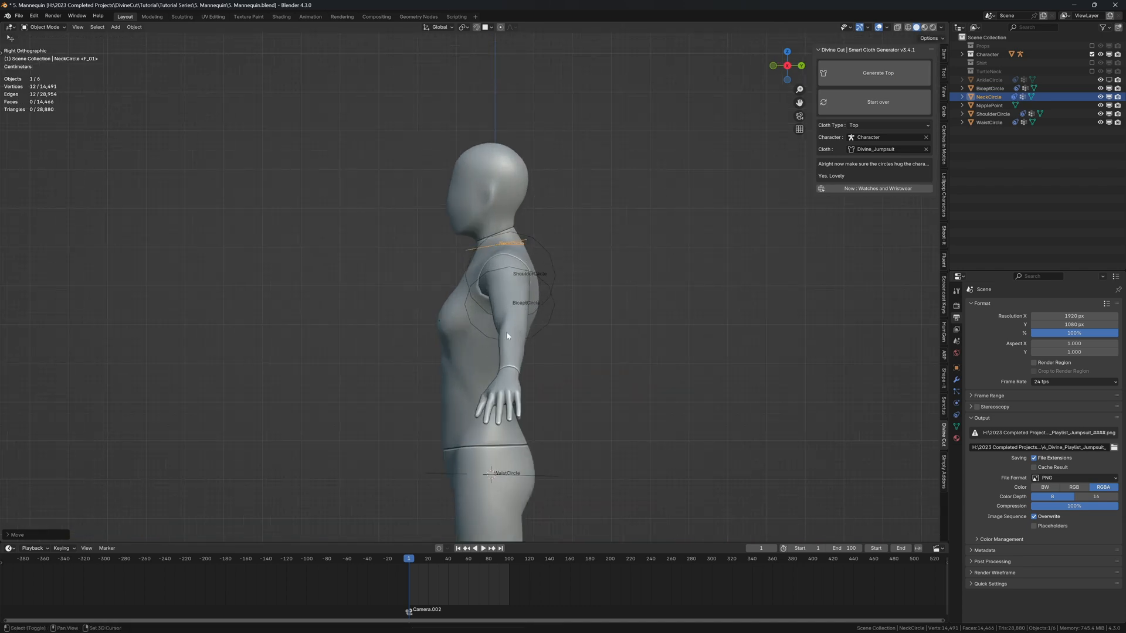
# - Scale the measurement circles to wrap tightly around the mannequin's body
pyautogui.press('s')
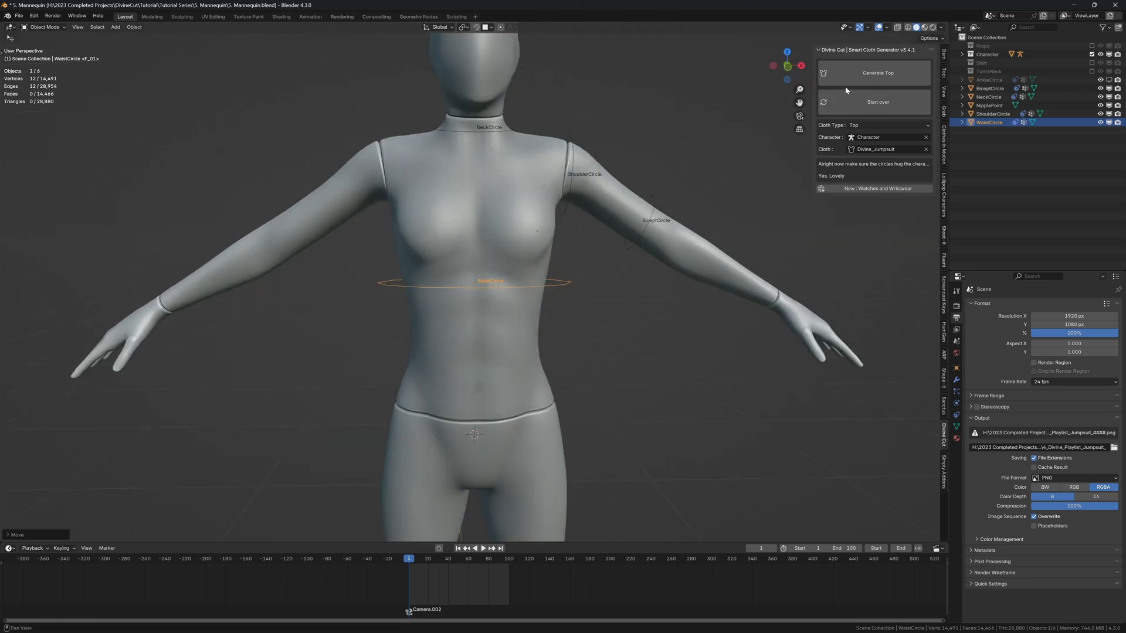
# - Generate the T-shirt, then start a new Trousers cloth on the selected mannequin
pyautogui.click(875, 72)
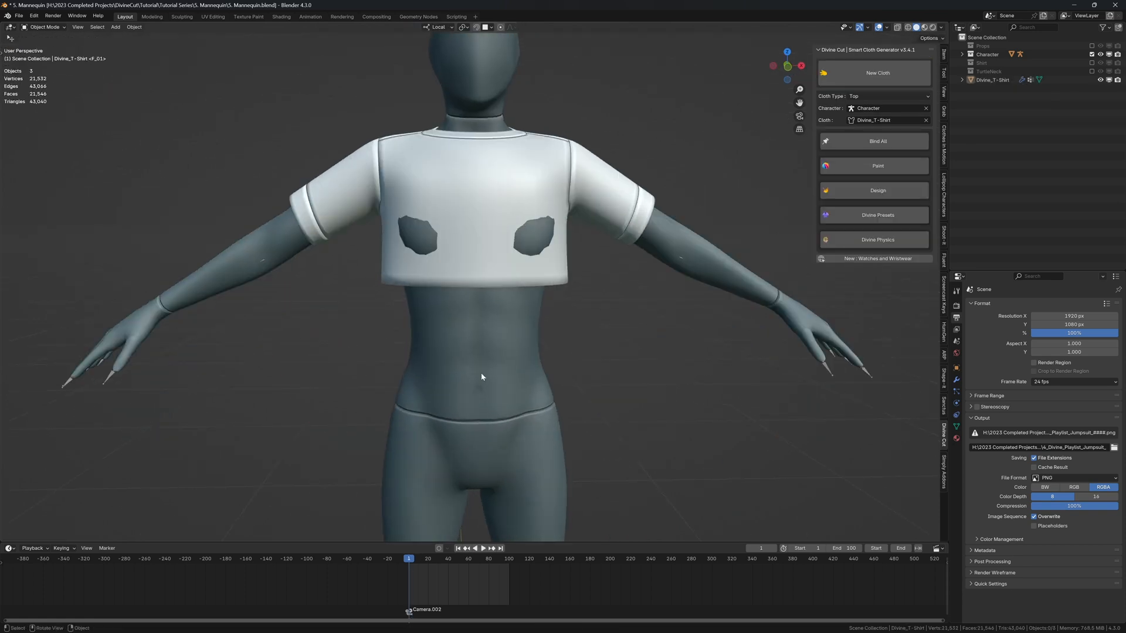
pyautogui.click(877, 140)
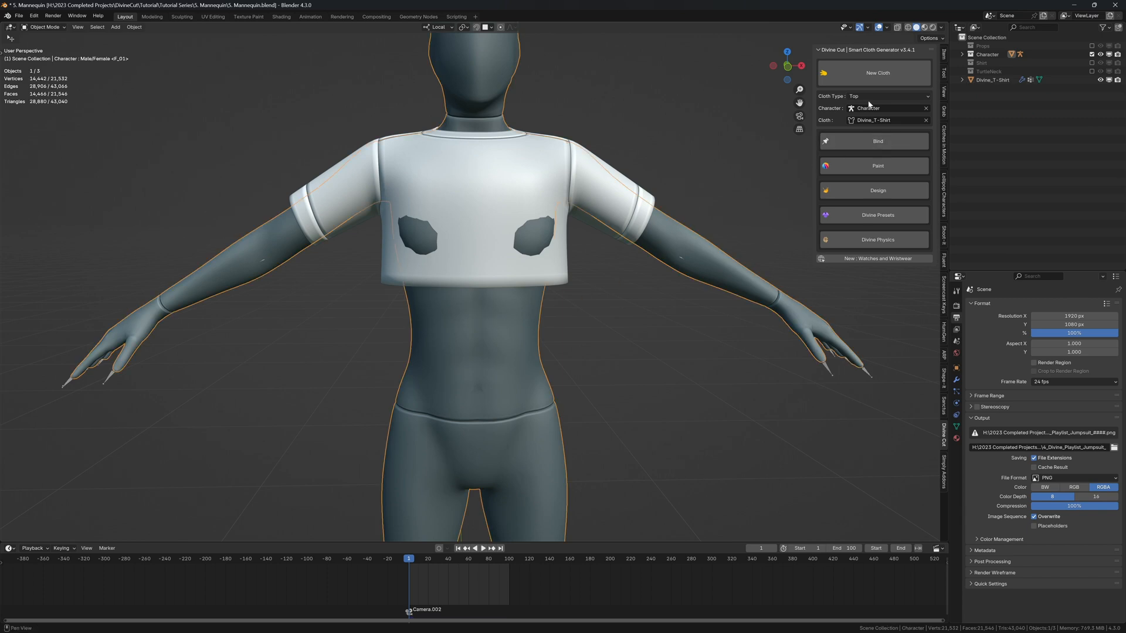
pyautogui.click(888, 96)
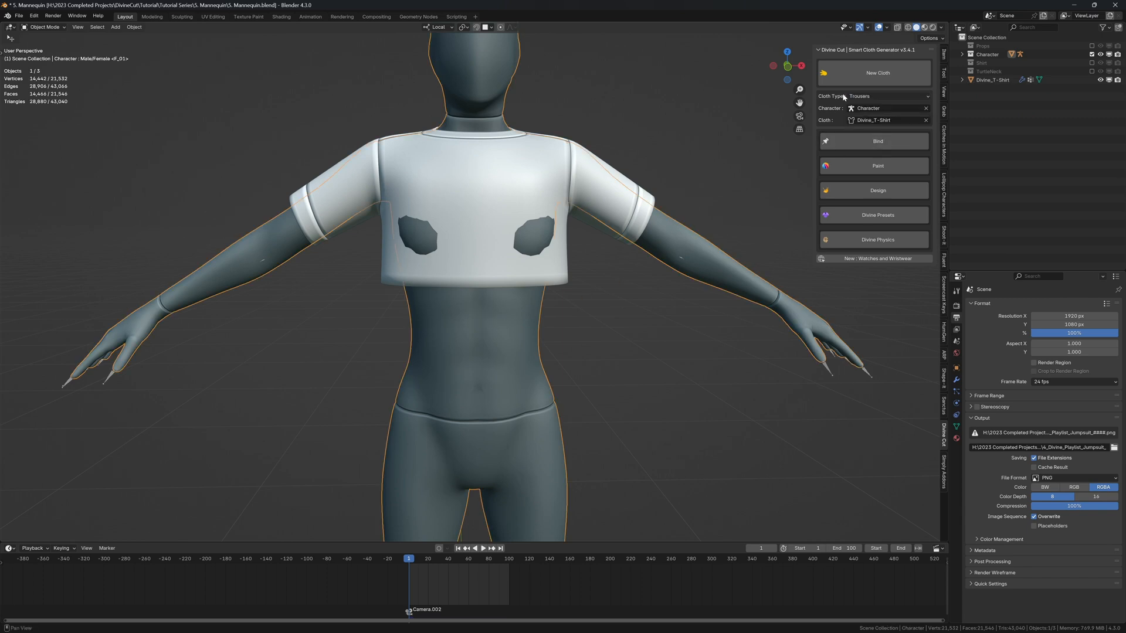
pyautogui.click(873, 73)
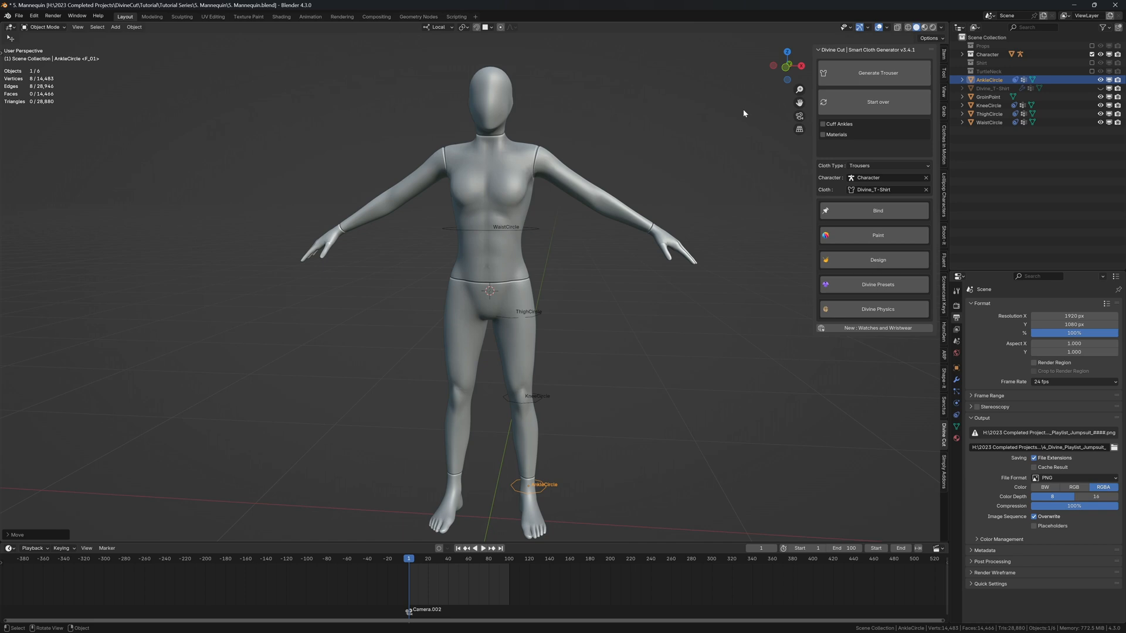
# - Generate the white trousers and reshape the T-shirt to sit closer to the torso
pyautogui.click(873, 71)
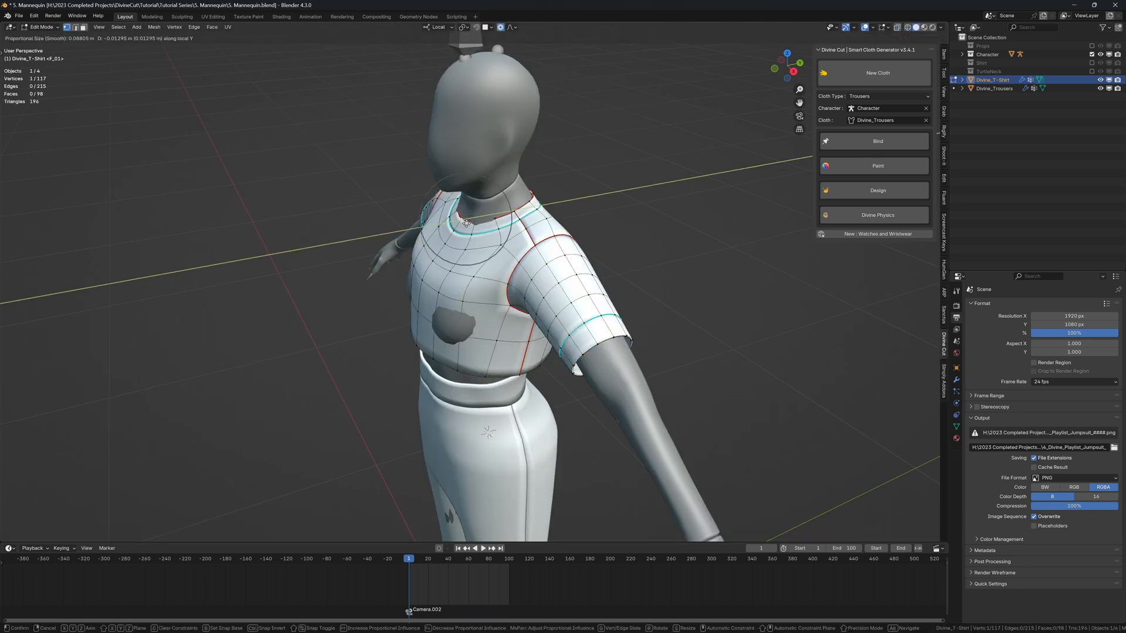
pyautogui.click(41, 27)
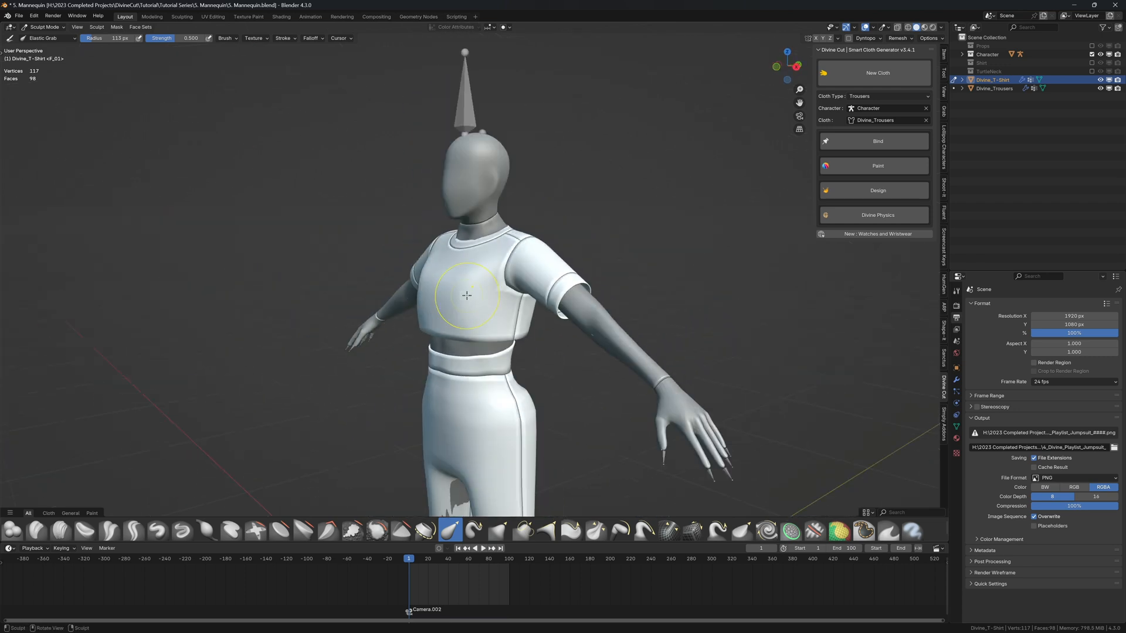
pyautogui.press('Tab')
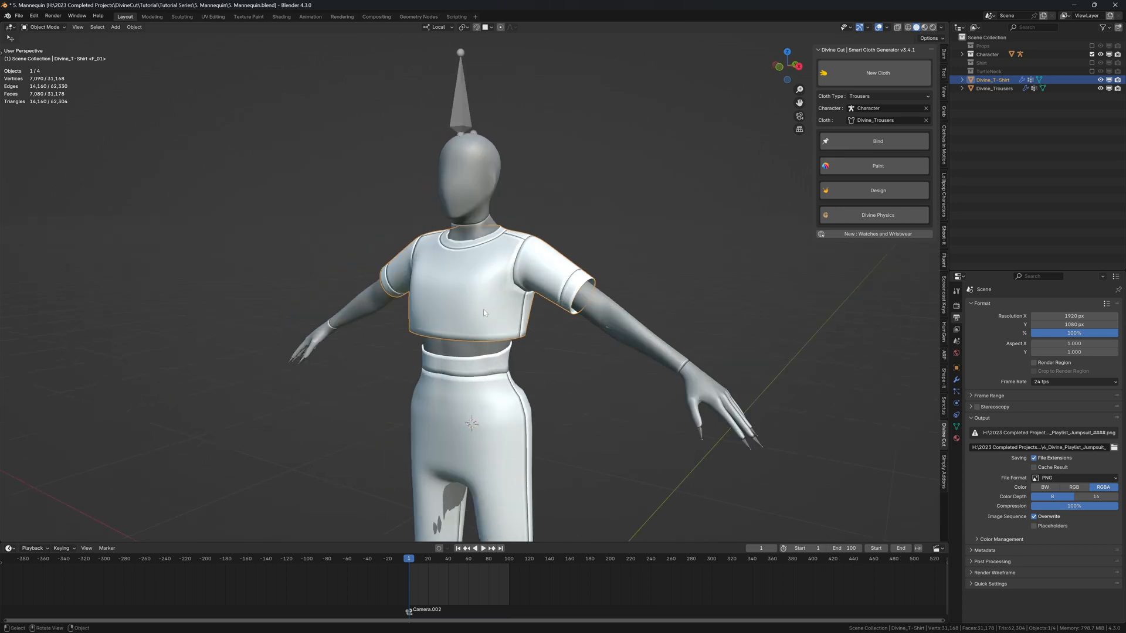
# - Run Jumpsuit Operation from the Design options to combine T-shirt and trousers
pyautogui.click(876, 190)
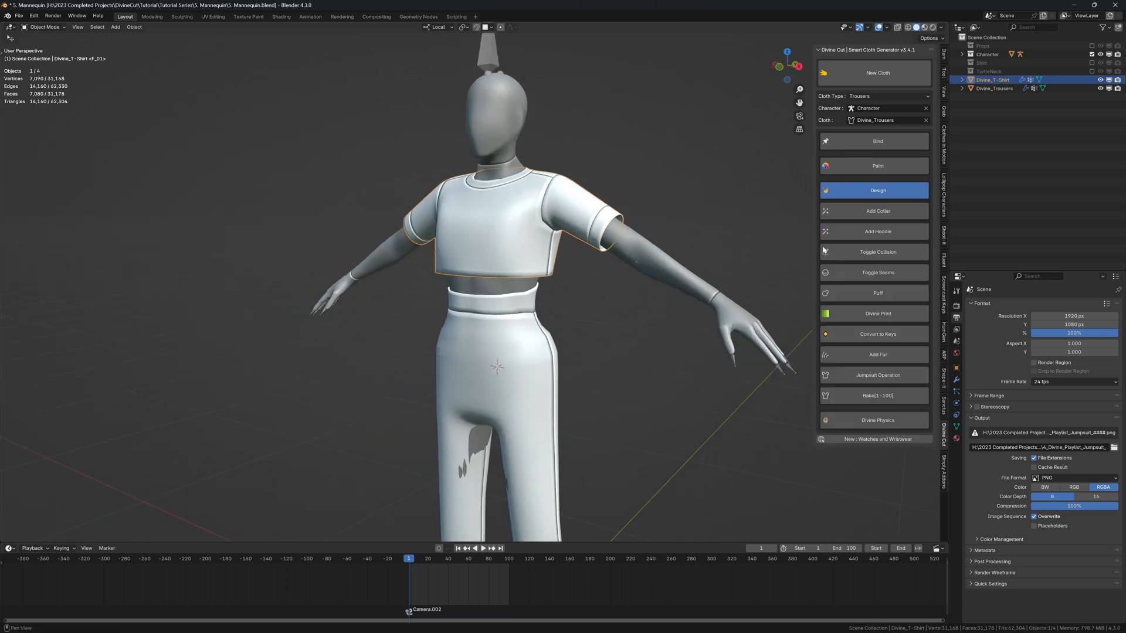
pyautogui.moveTo(843, 381)
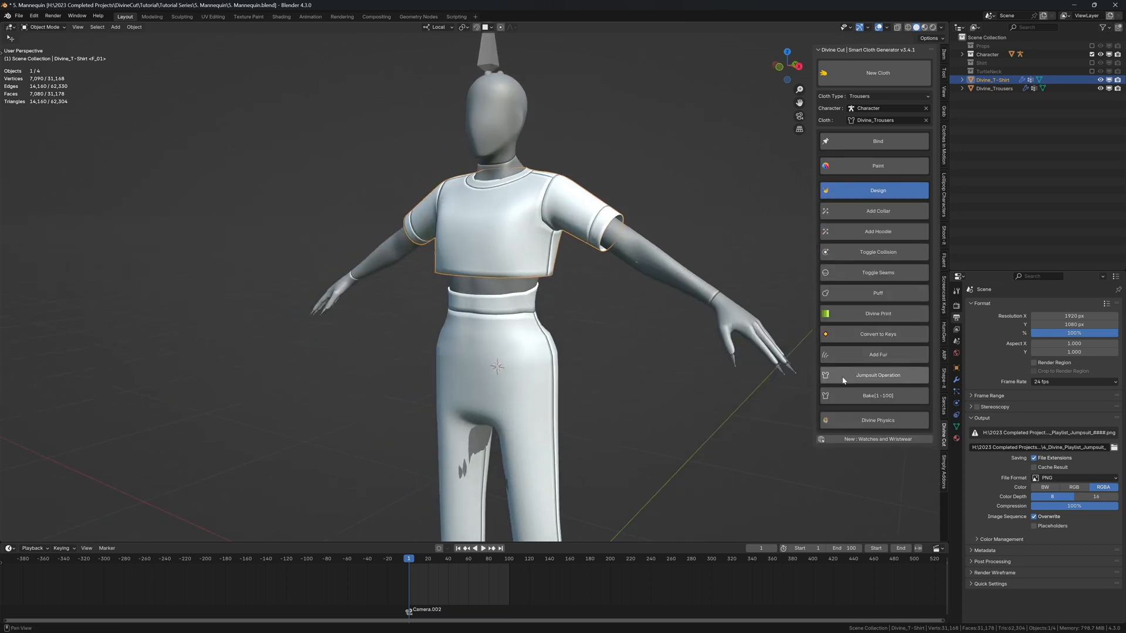
pyautogui.click(873, 375)
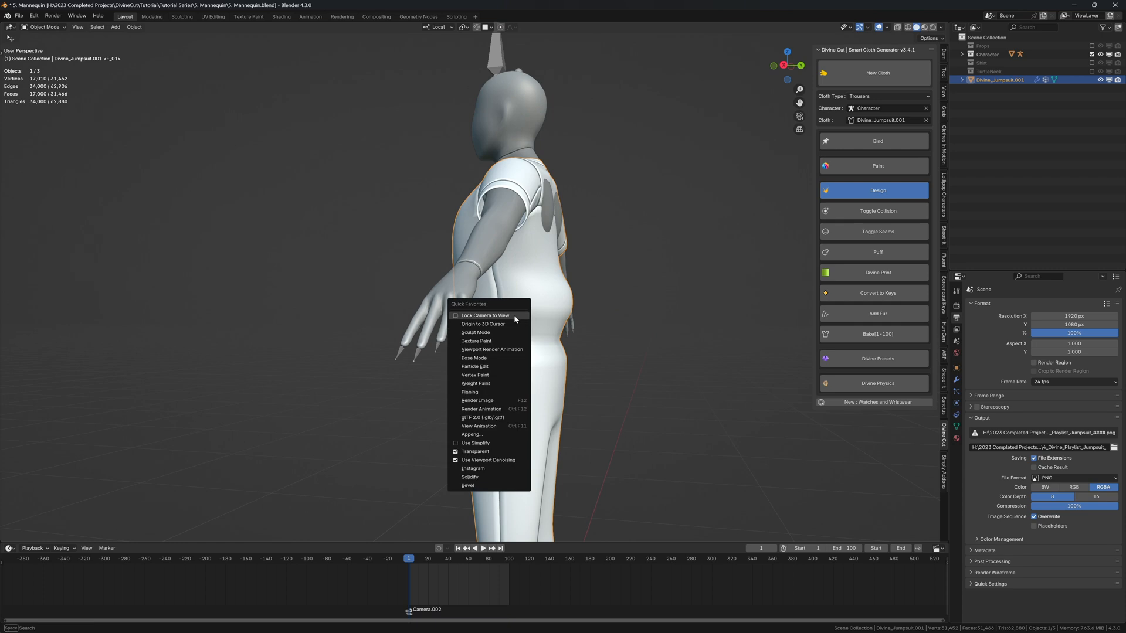
# - Sculpt the jumpsuit's sides smoother and raise cloth quality steps to 20
pyautogui.click(474, 332)
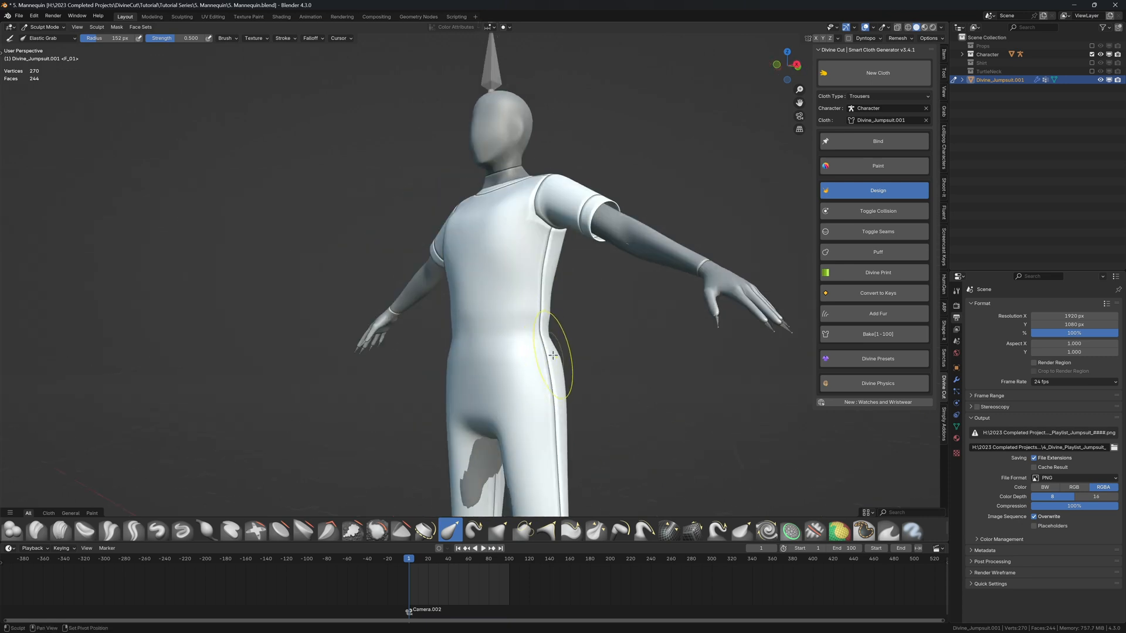
pyautogui.press('Tab')
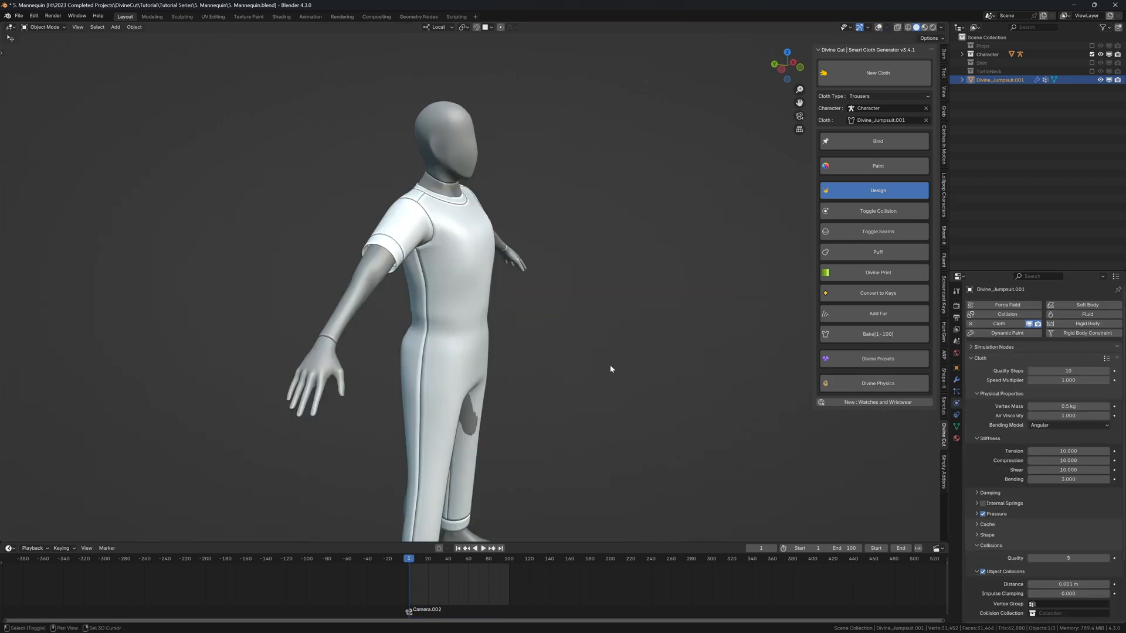
pyautogui.click(483, 547)
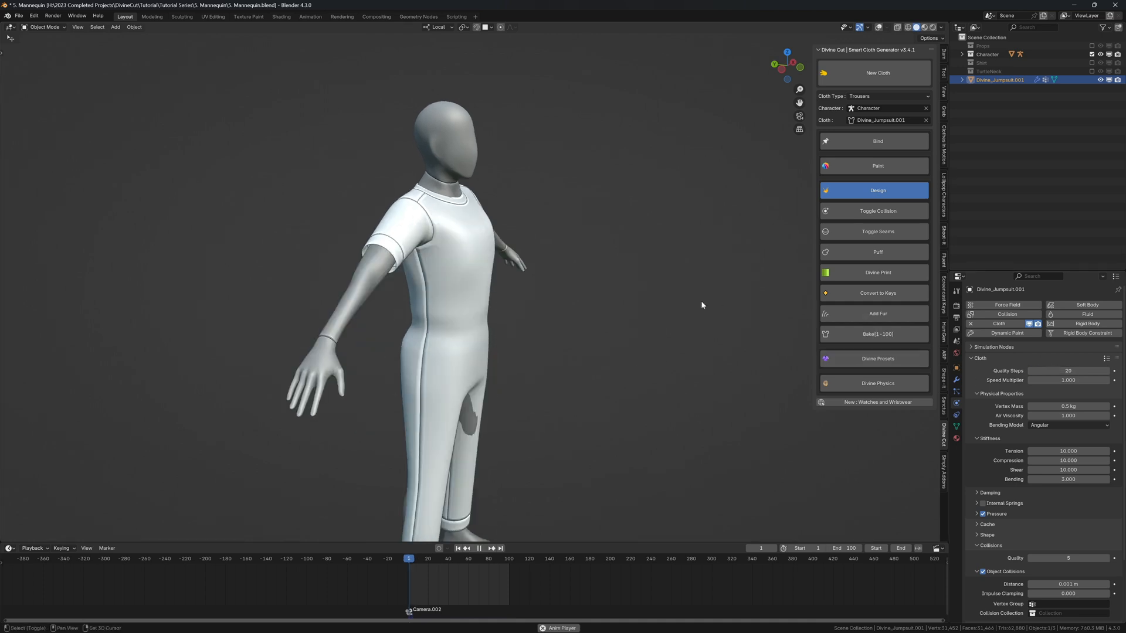
pyautogui.click(489, 548)
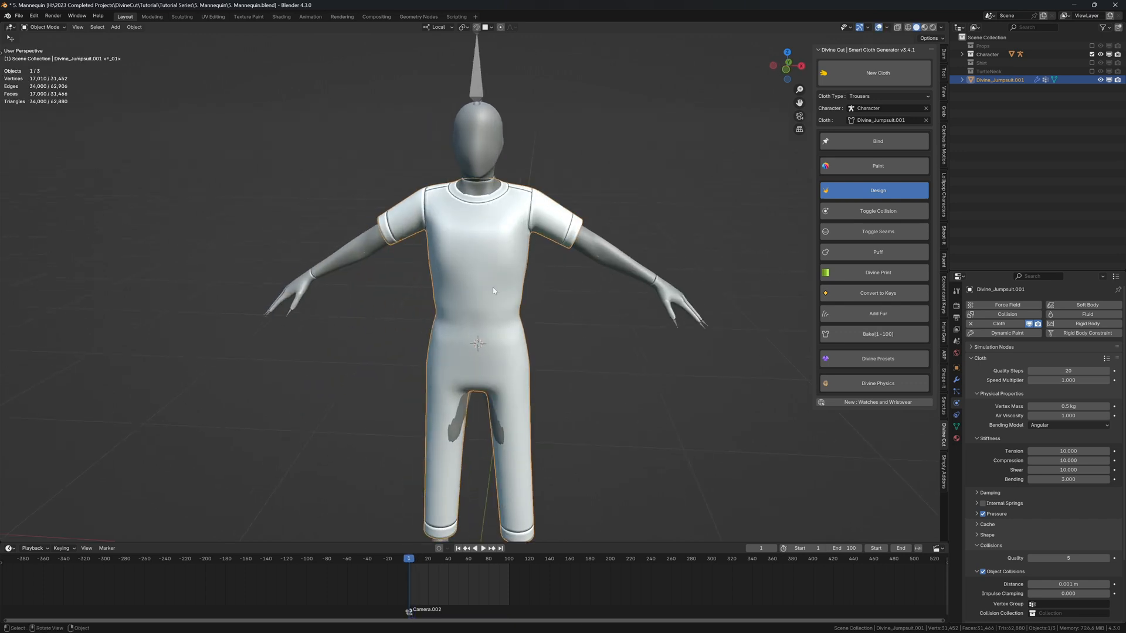
# - Weight-paint a Shrinking band around the jumpsuit's waist and return to Object Mode
pyautogui.click(877, 166)
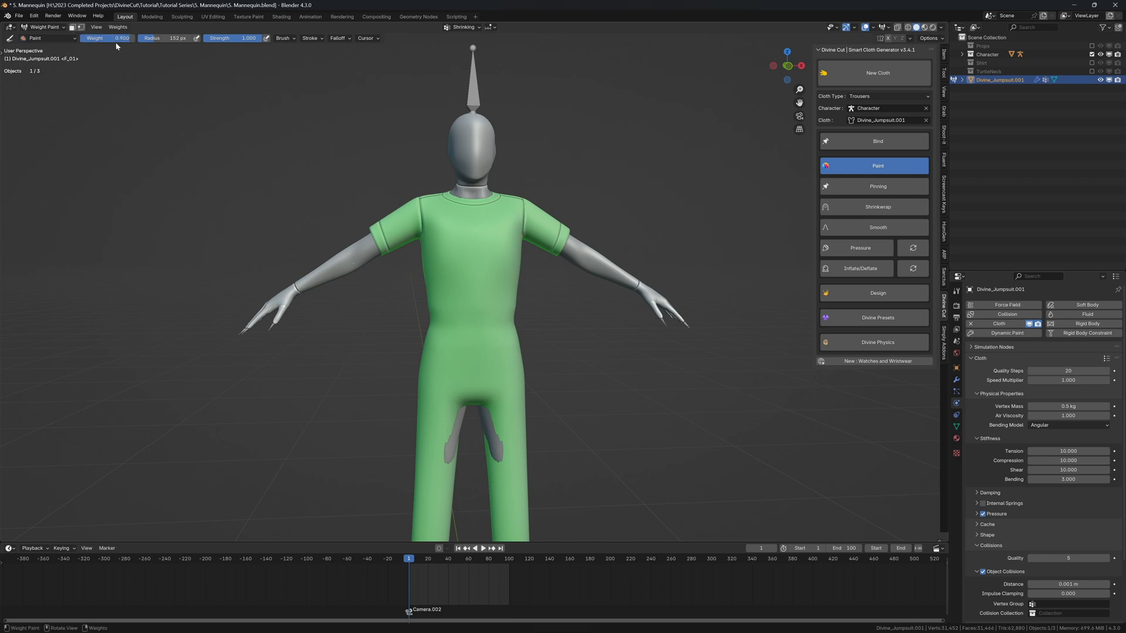
pyautogui.moveTo(480, 274)
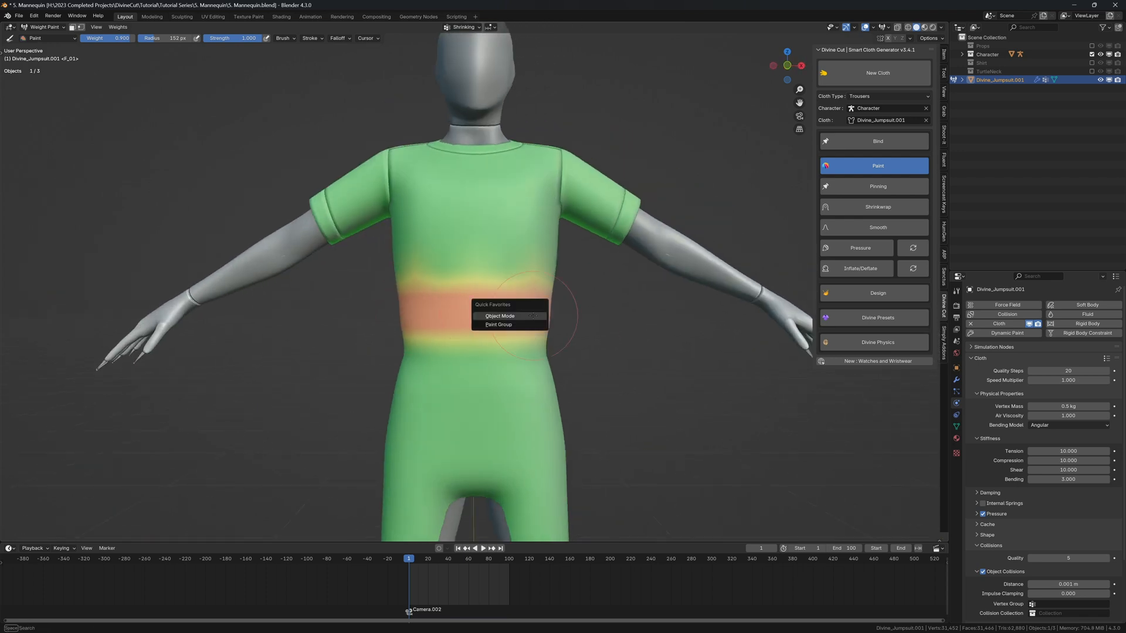
pyautogui.click(499, 316)
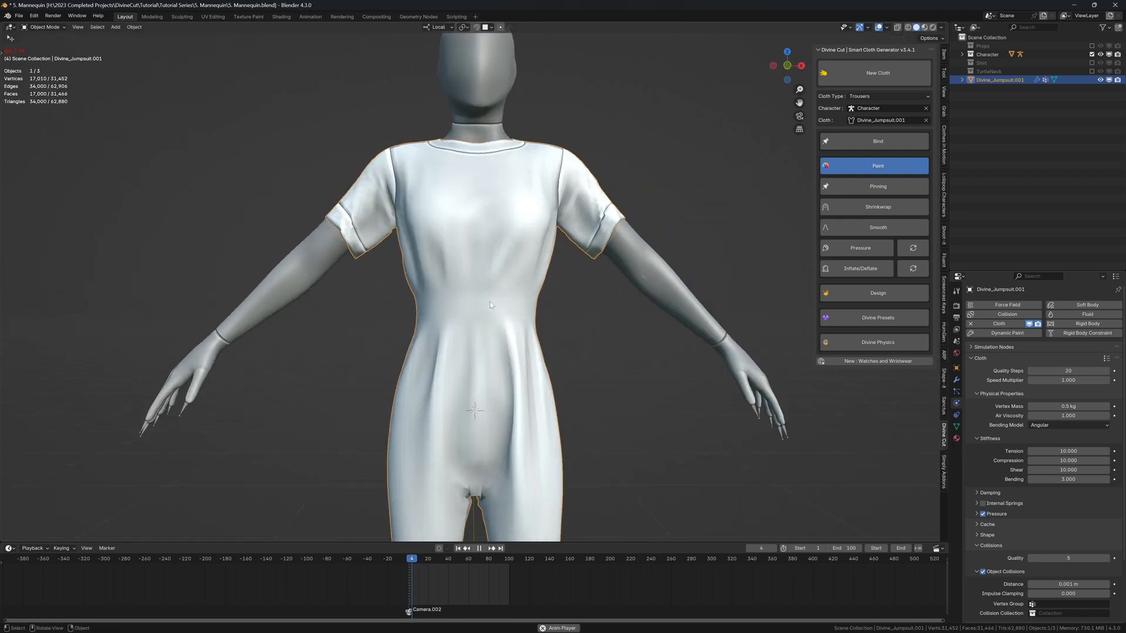
# - Assign the waist faces to the Inflate/Deflate shrinking group and replay the simulation
pyautogui.press('Tab')
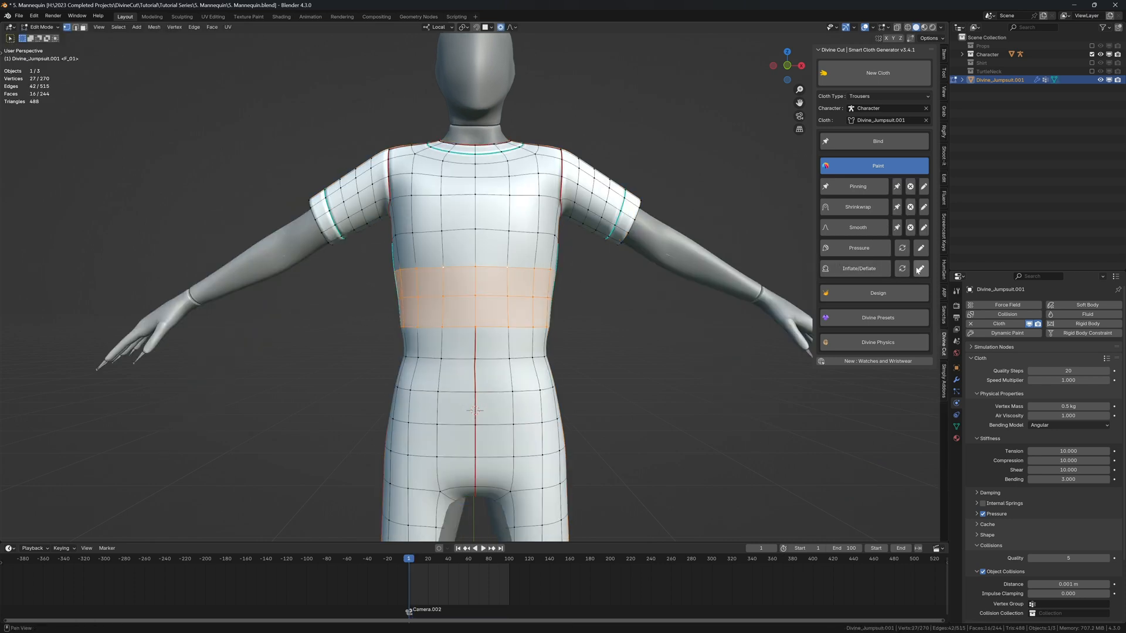
pyautogui.click(920, 268)
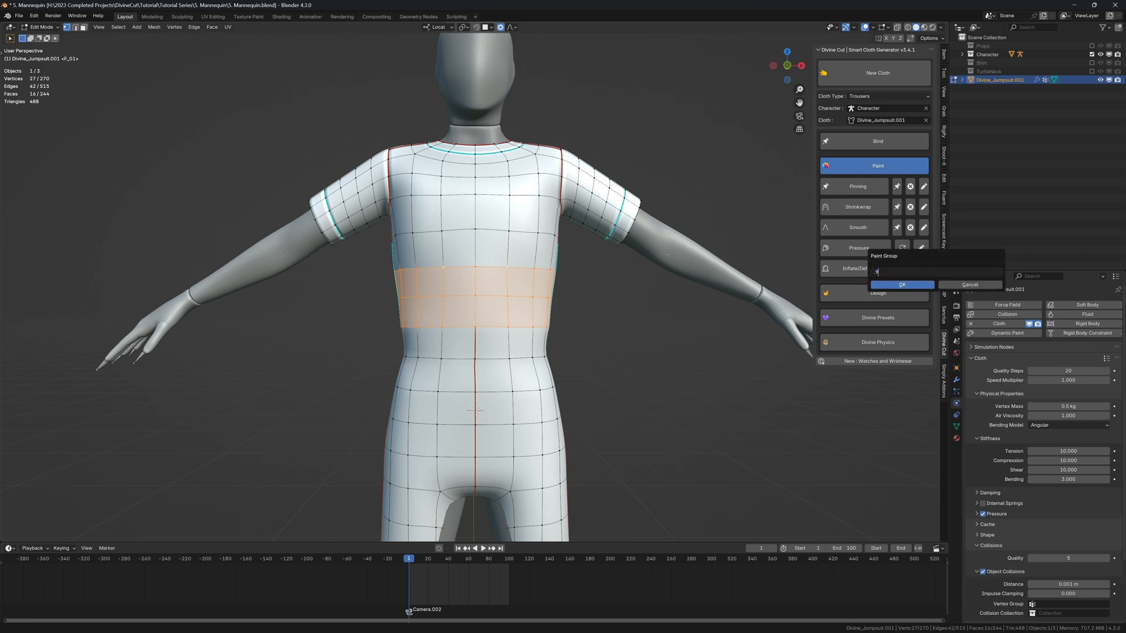
pyautogui.click(901, 285)
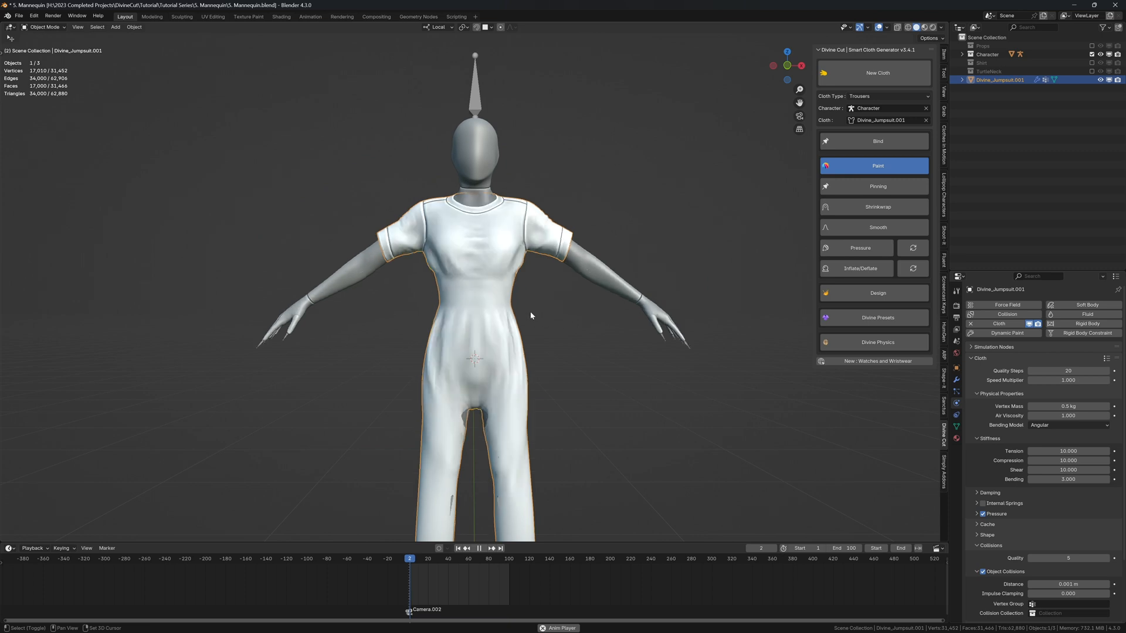
pyautogui.click(859, 268)
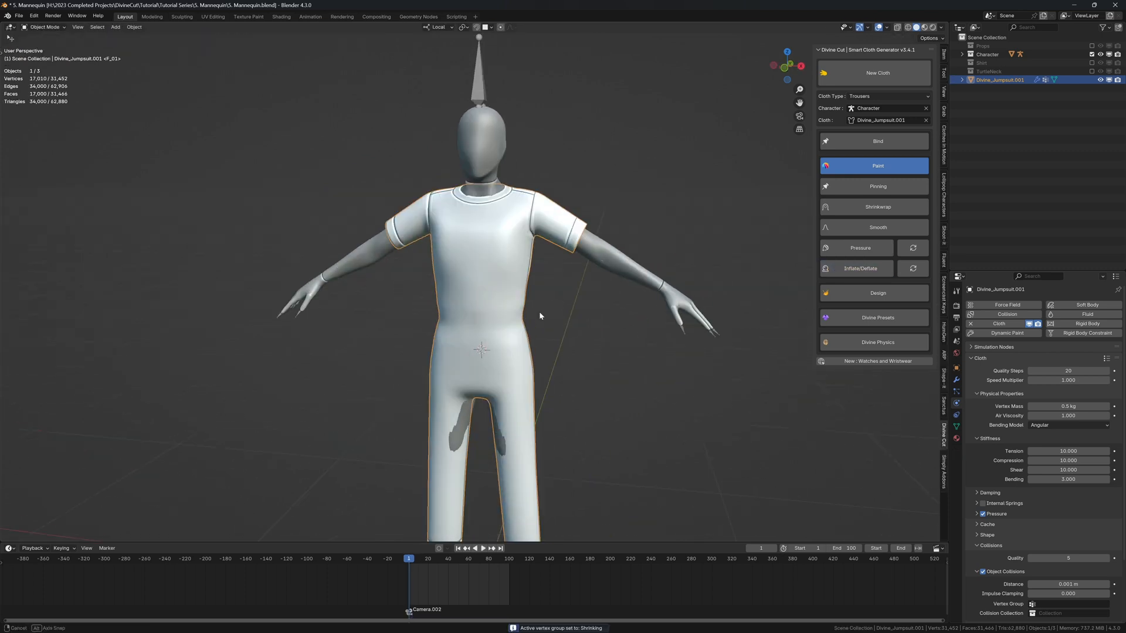
pyautogui.click(483, 548)
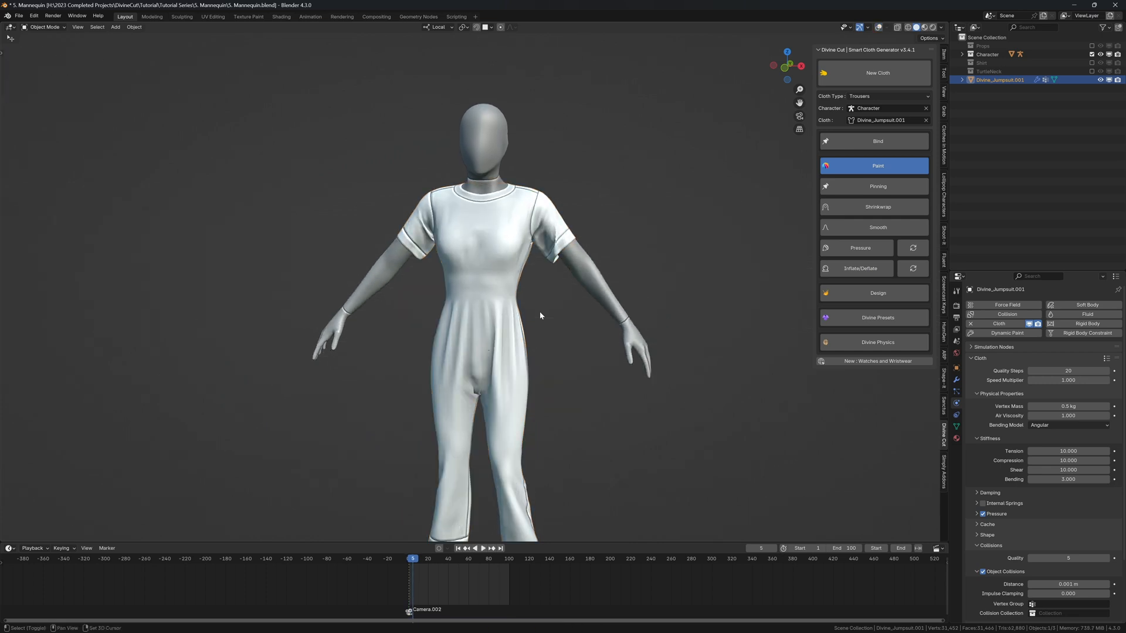
# - Replay the jumpsuit simulation, rewind to frame 1, and collapse the Paint tools
pyautogui.click(483, 547)
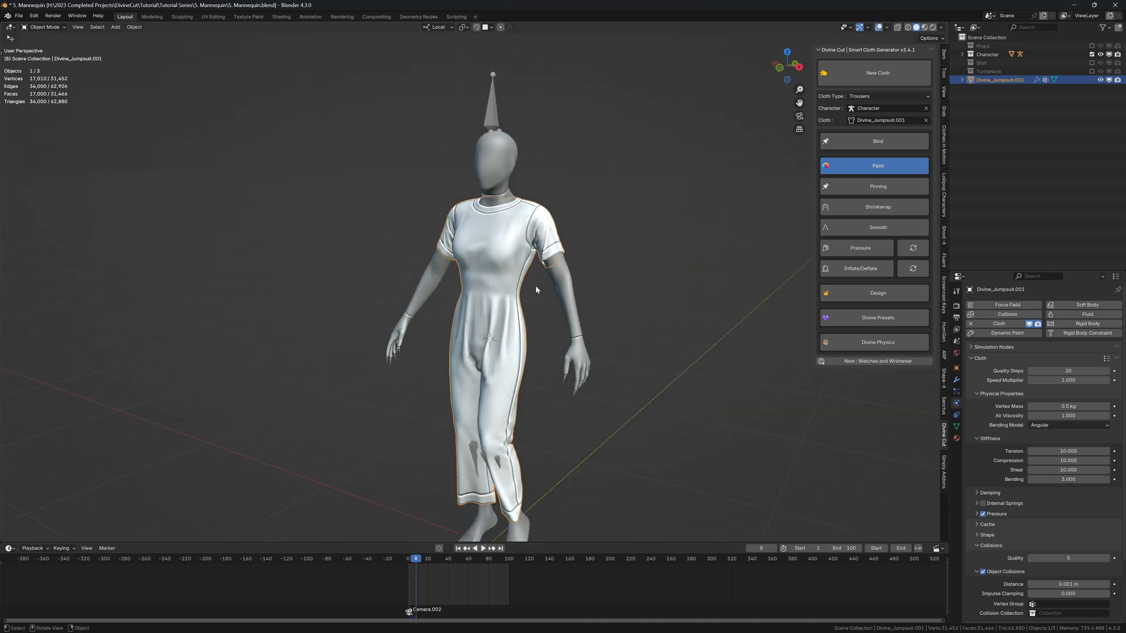
pyautogui.click(456, 548)
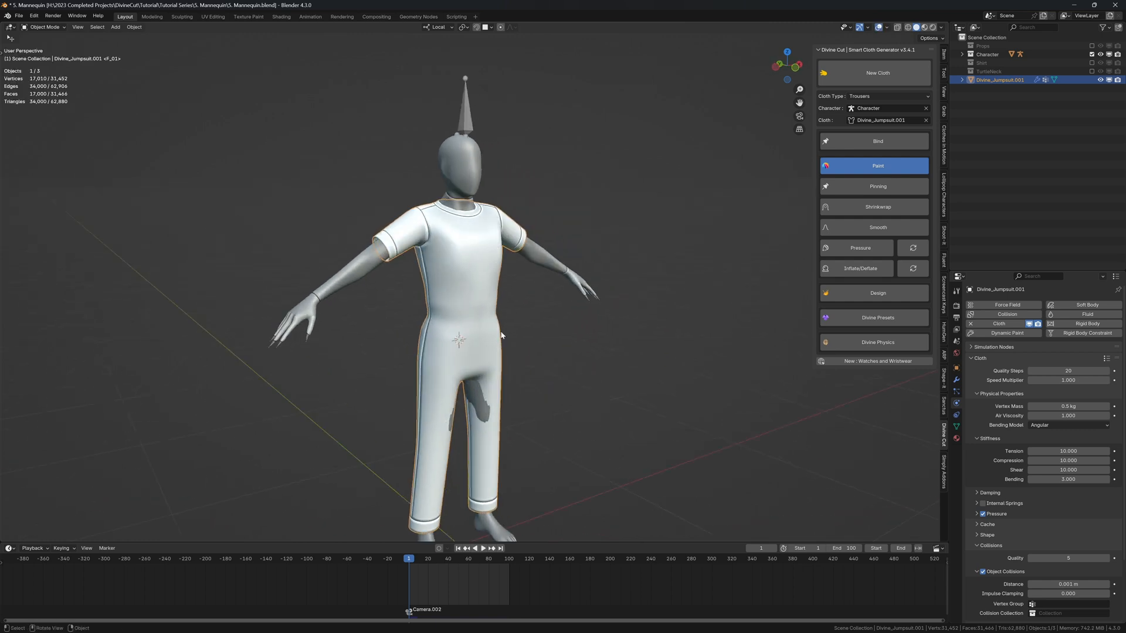
pyautogui.click(483, 547)
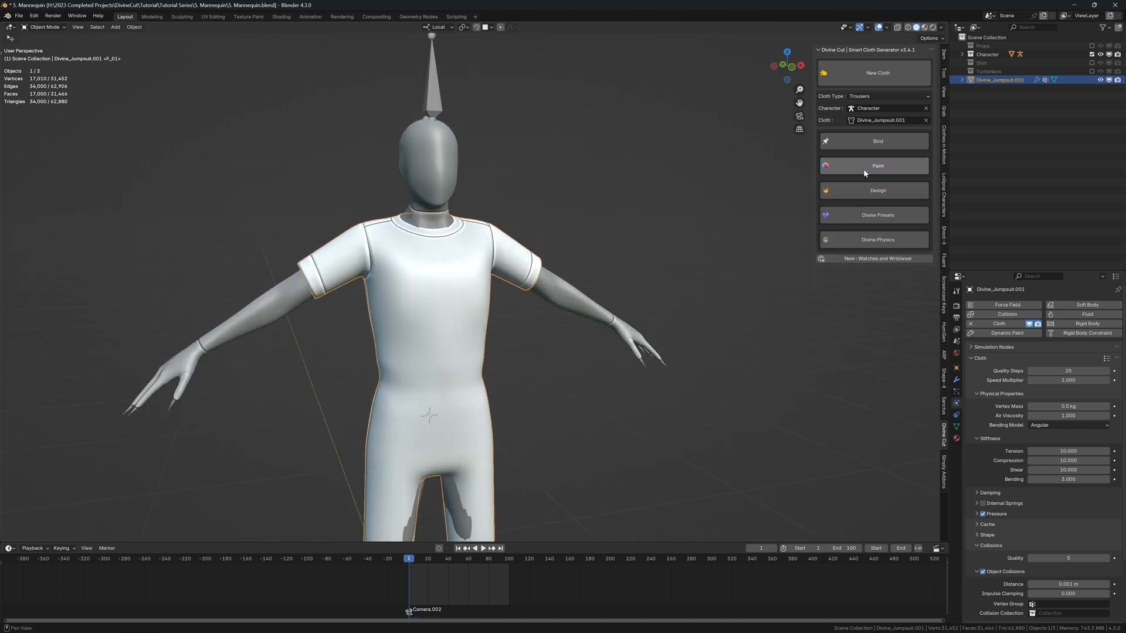
# - Rename the garment to Divine_T-Shirt and add a collar at the neckline
pyautogui.click(873, 190)
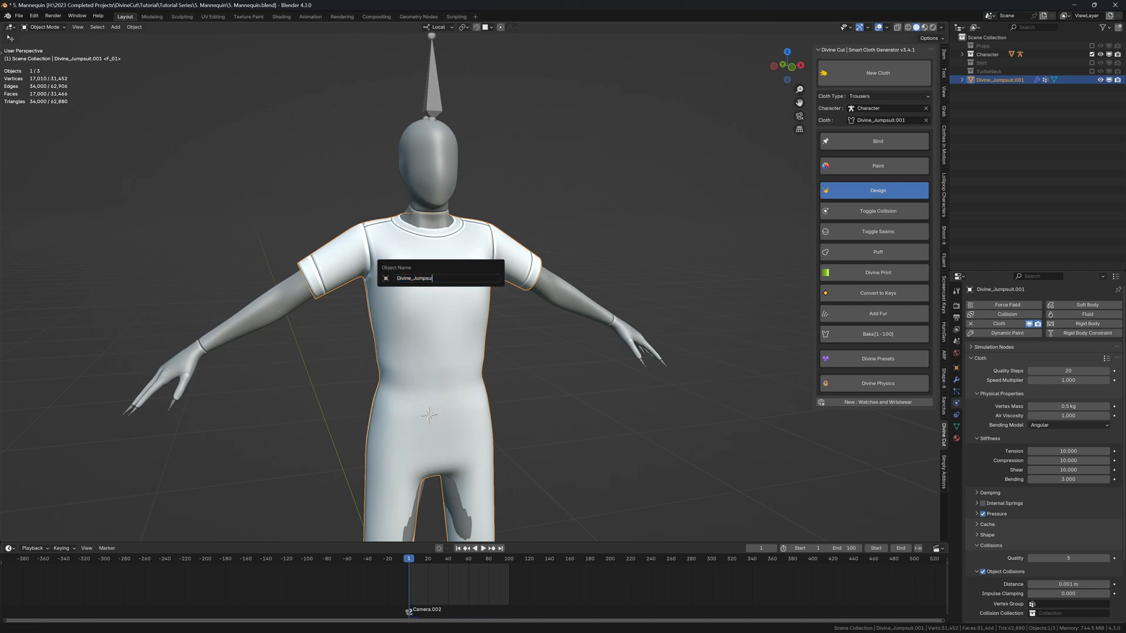
pyautogui.write('Divine_T')
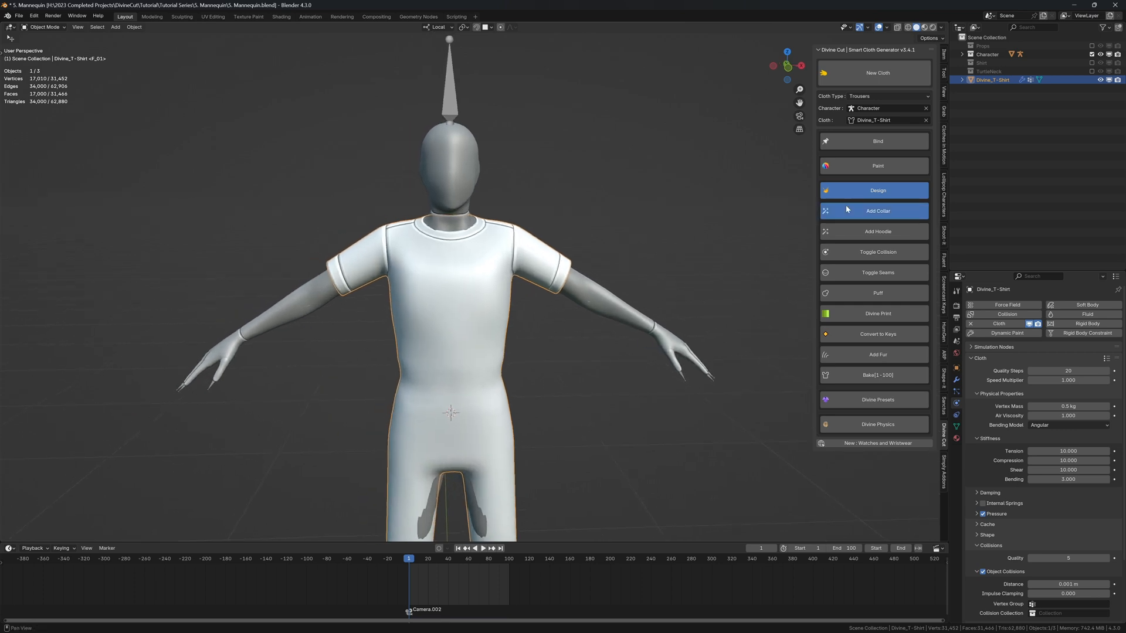
pyautogui.click(876, 211)
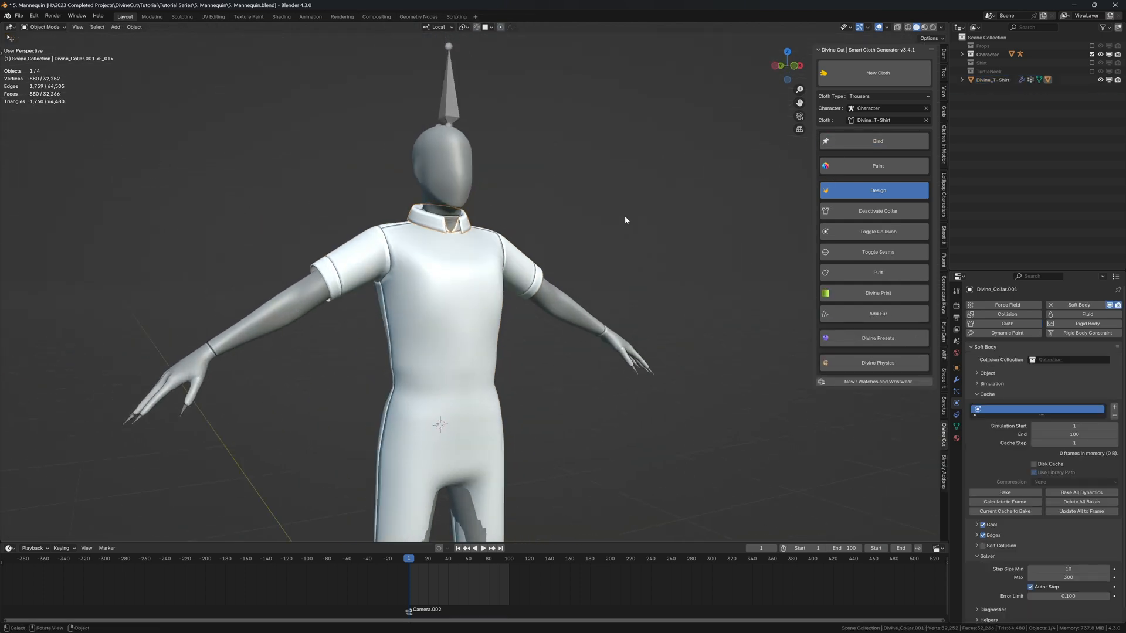
# - Deactivate the collar and select the Divine_Collar.001 object for reshaping
pyautogui.click(876, 211)
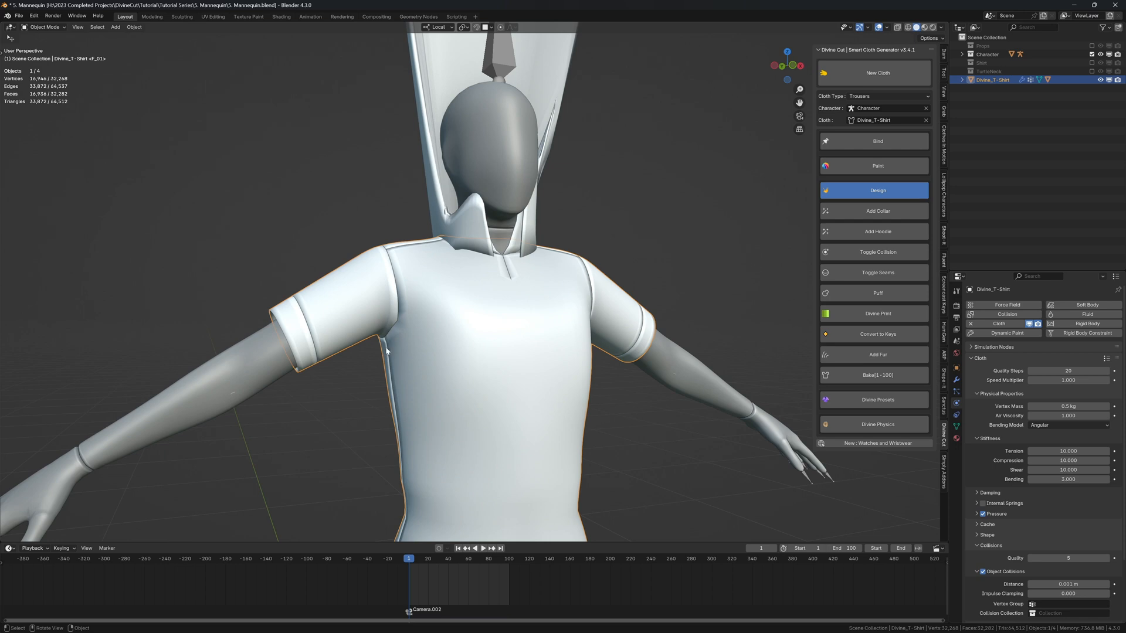
pyautogui.click(877, 211)
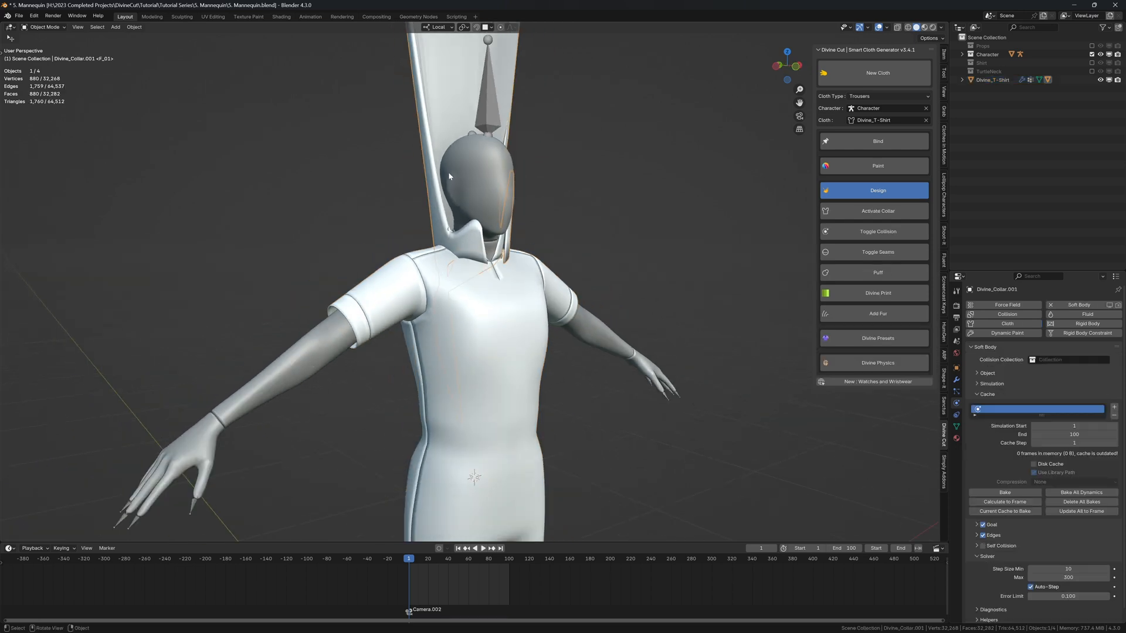